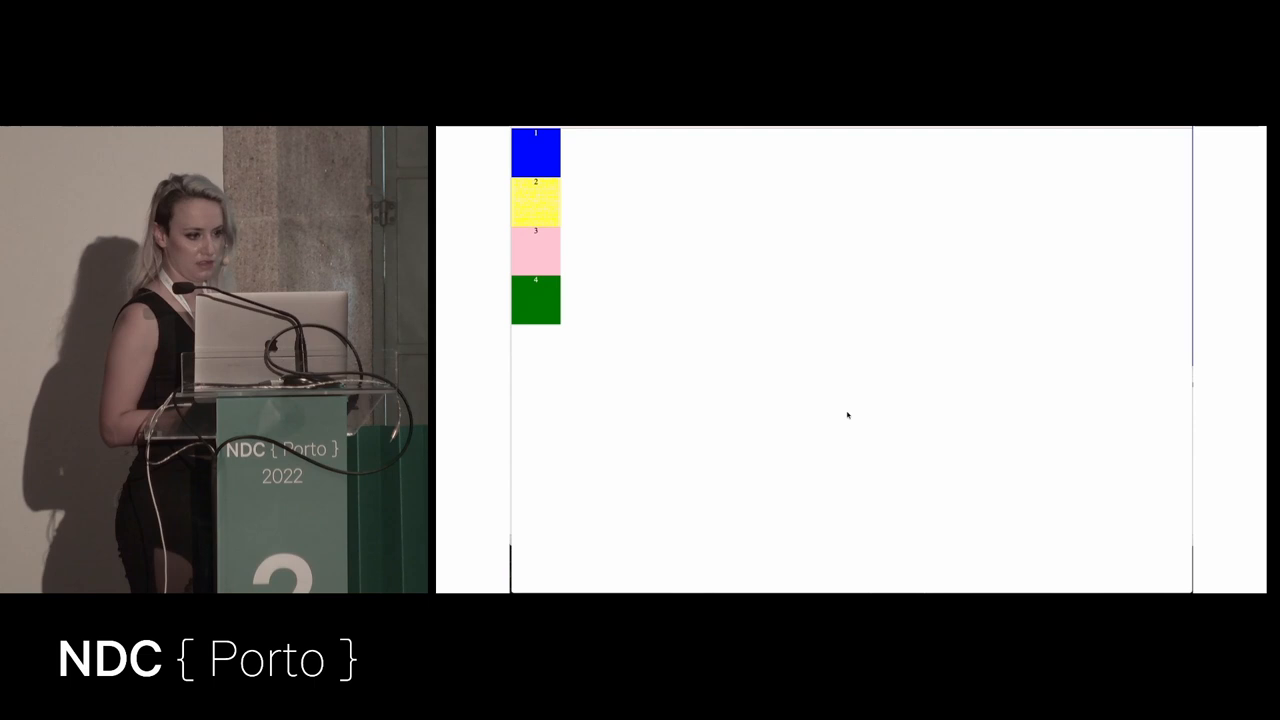
# Open DevTools on the four-box demo page with F12 to inspect div.content
pyautogui.press('f12')
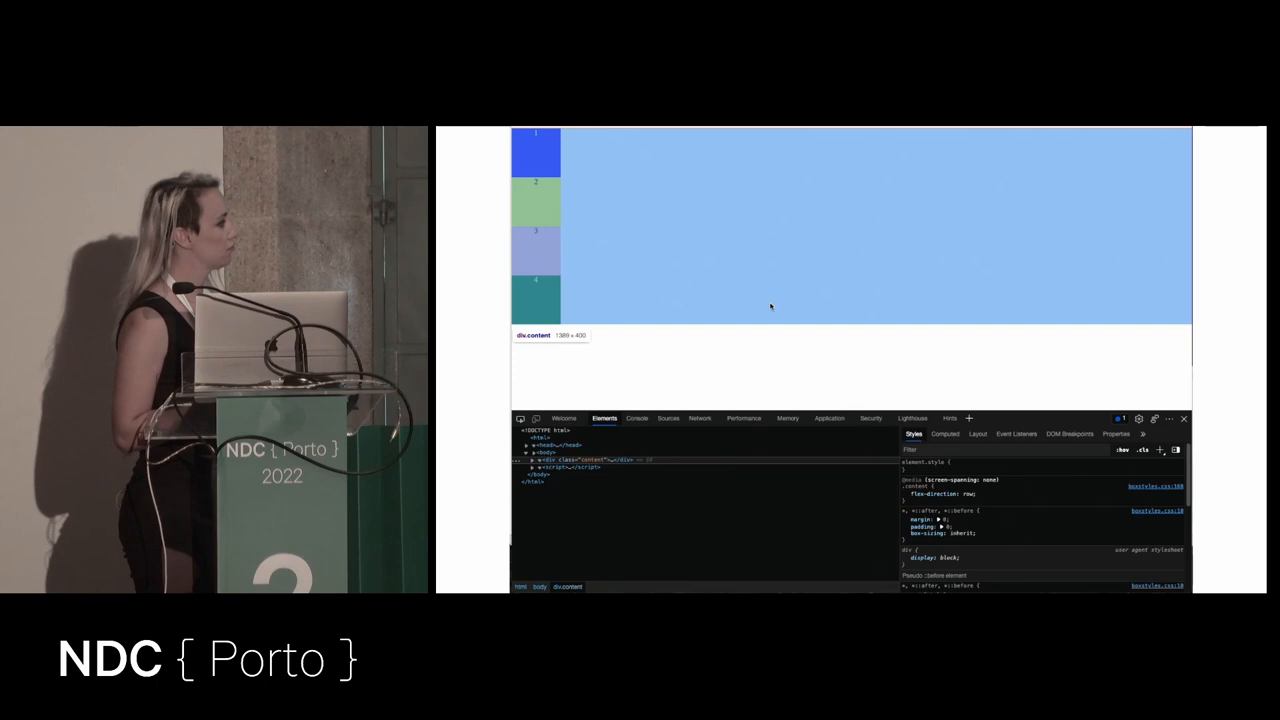